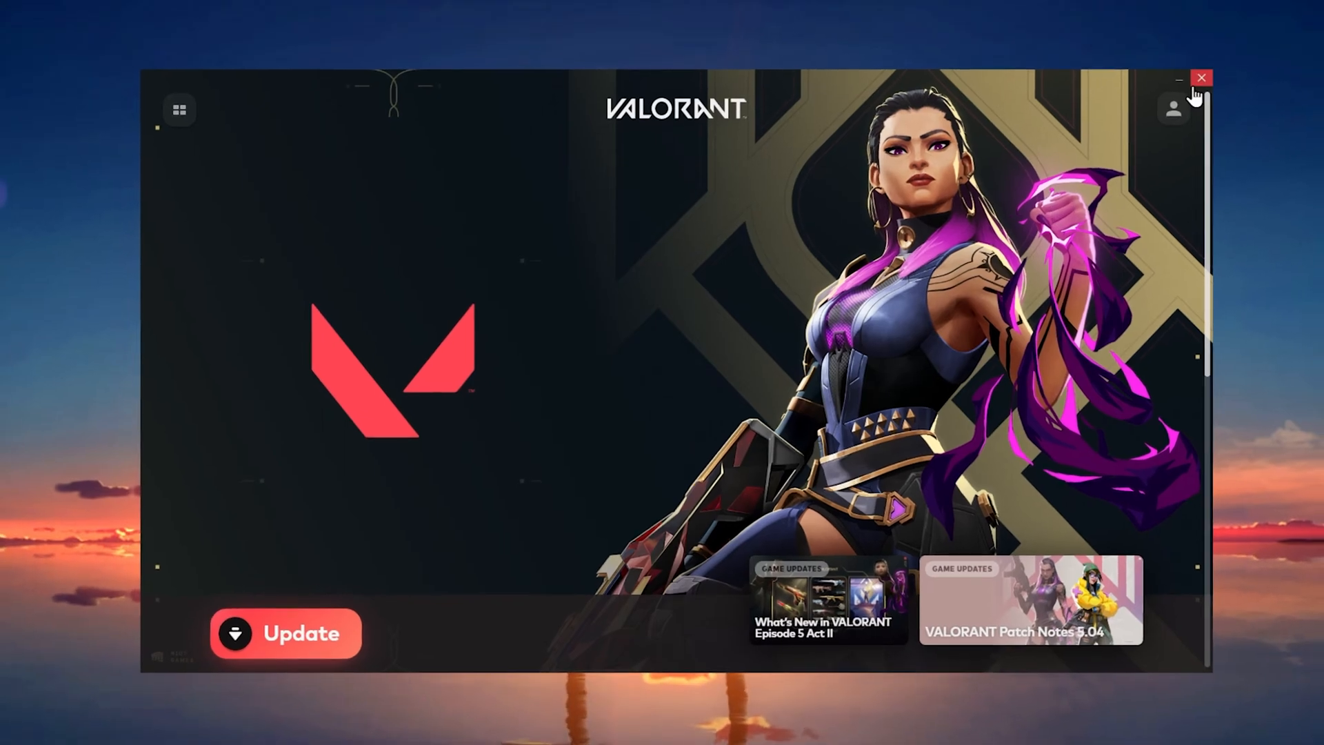
- Close the Valorant launcher with its pending update, leaving the desktop visible
left_click(1202, 77)
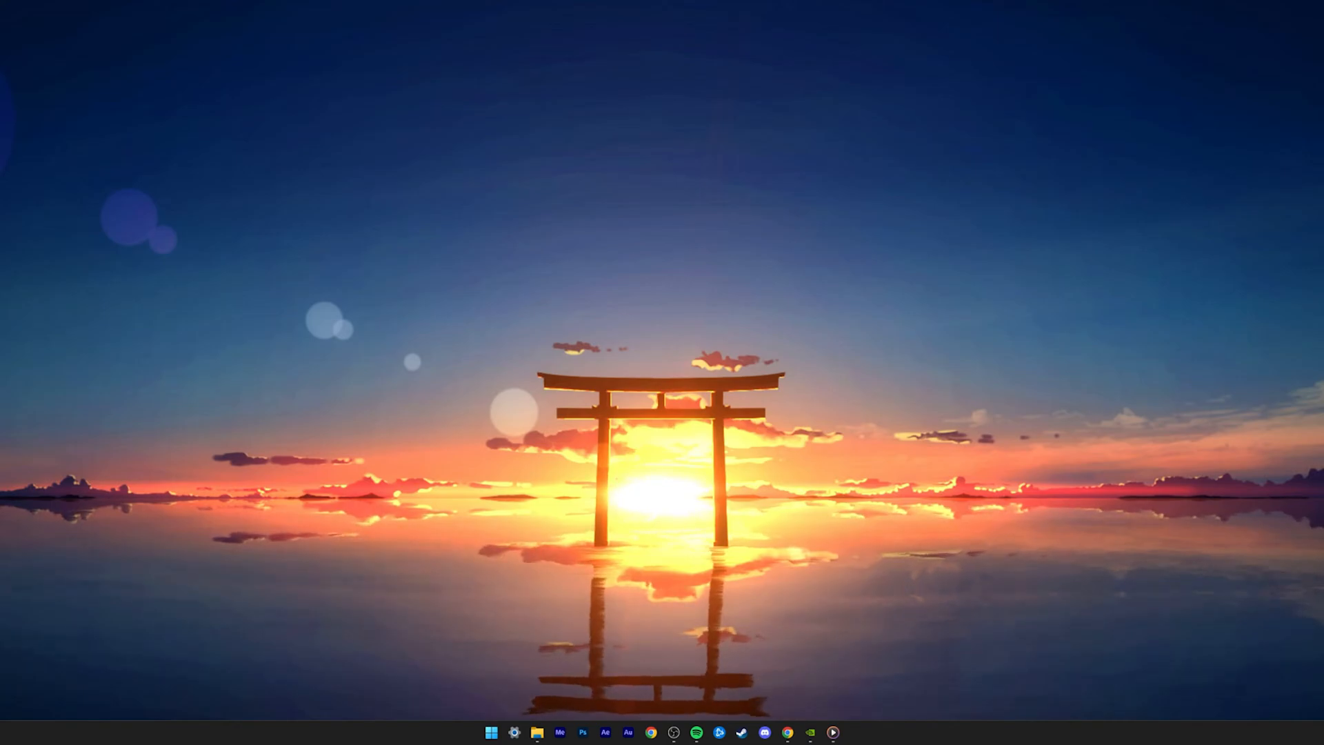
- Launch Device Manager from Start search and expand Display adaptors showing AMD Radeon and NVIDIA RTX 3060
type("discord")
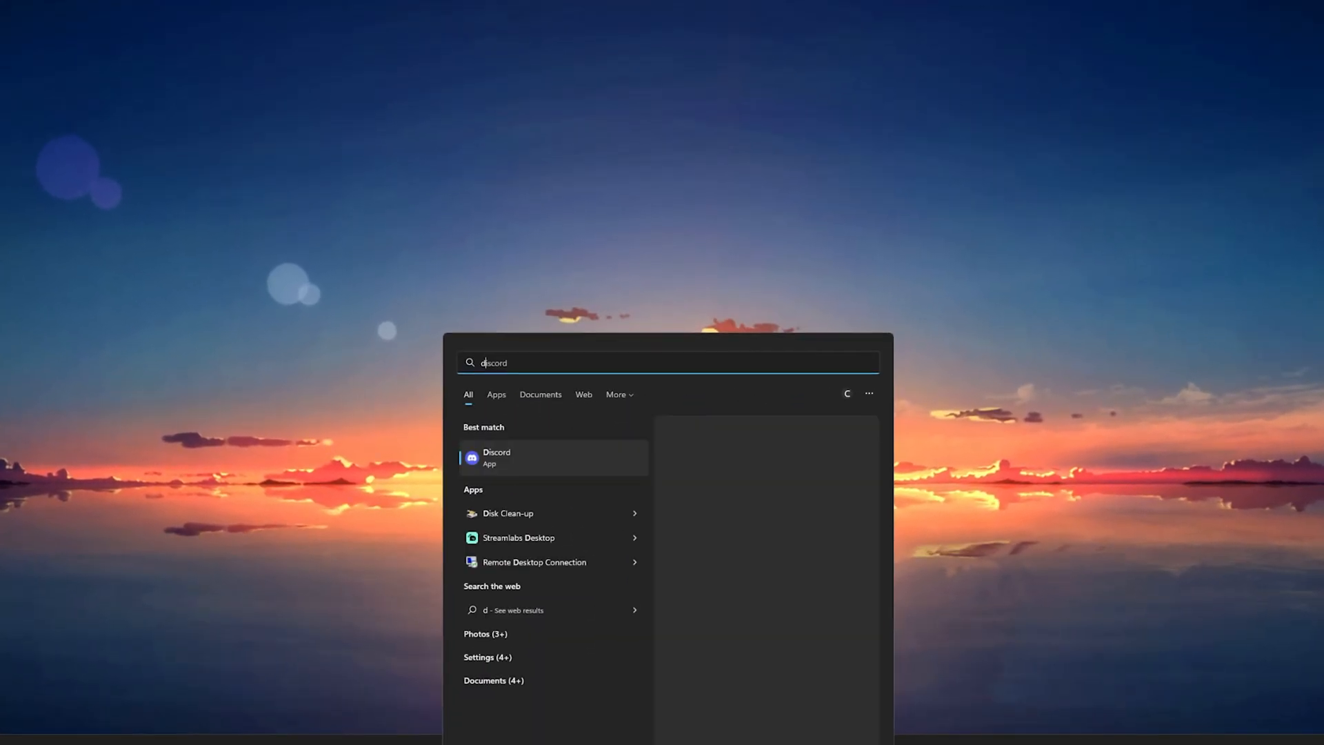
type("device manager")
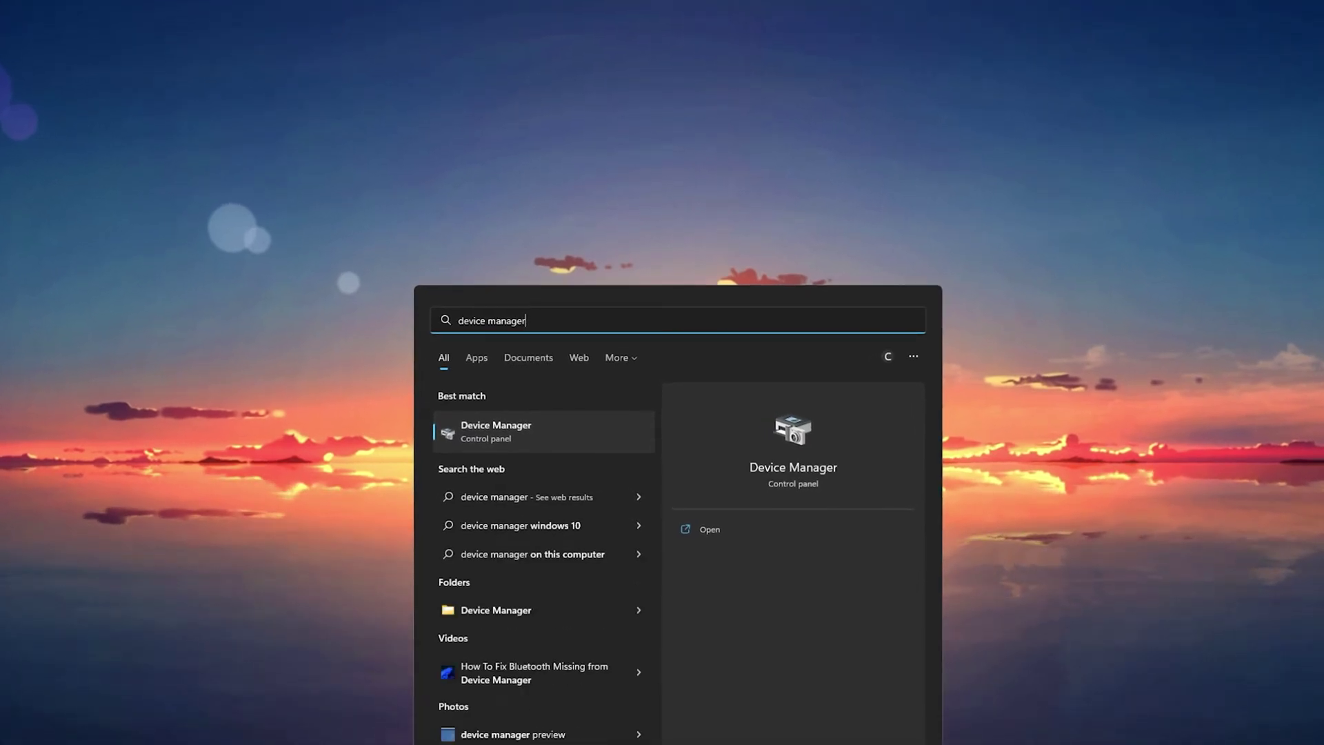
left_click(708, 529)
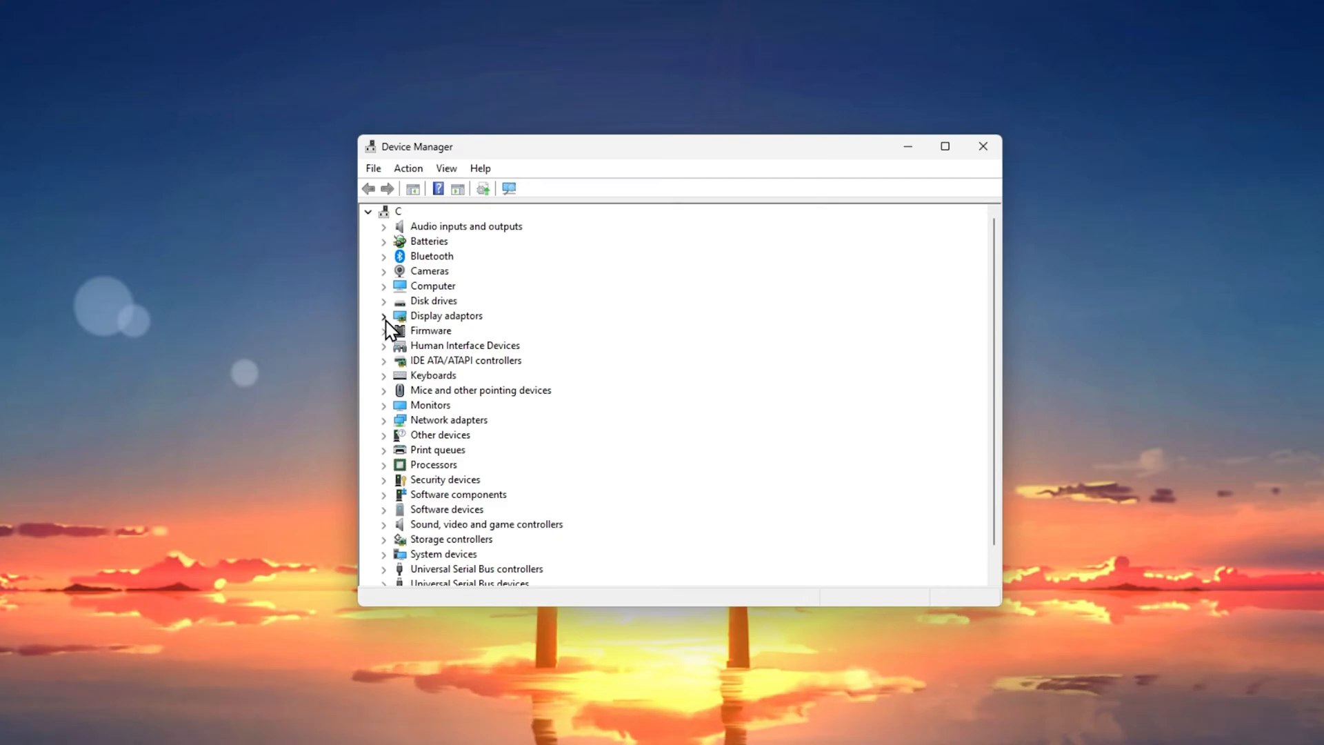
left_click(384, 316)
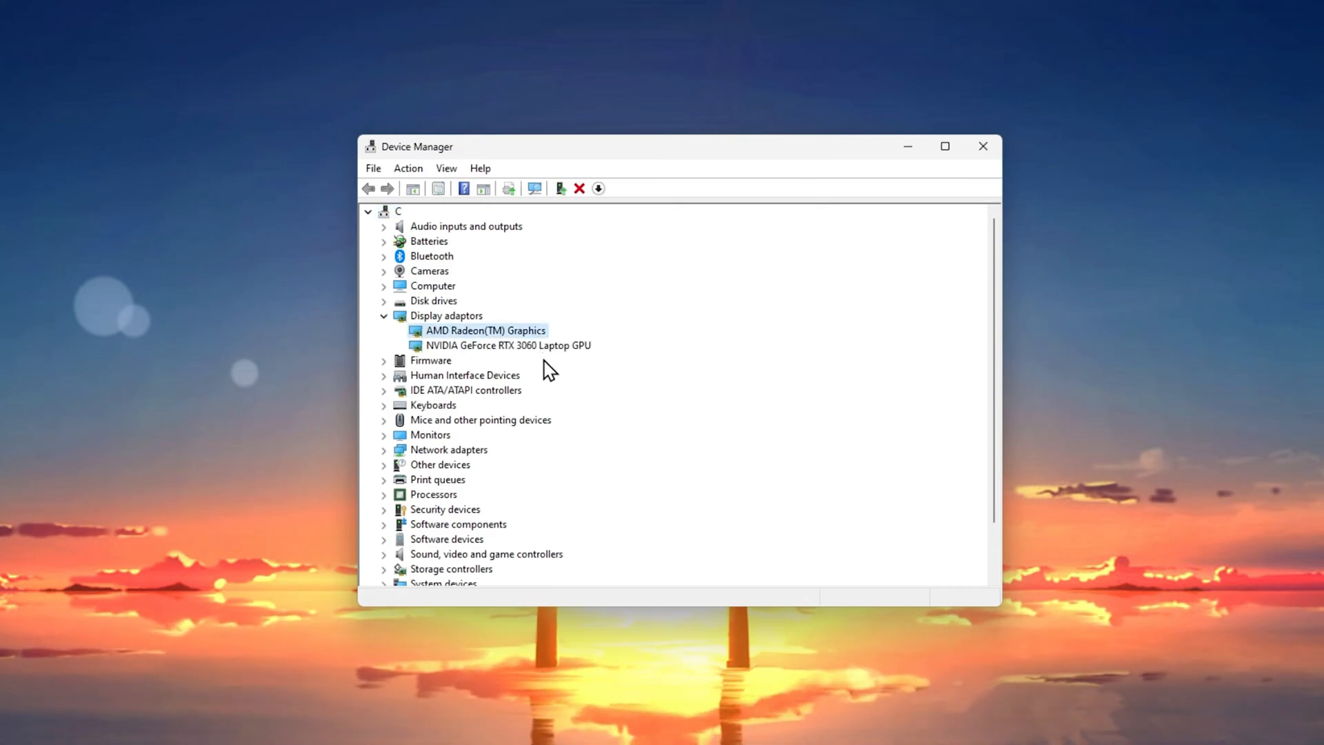
left_click(504, 344)
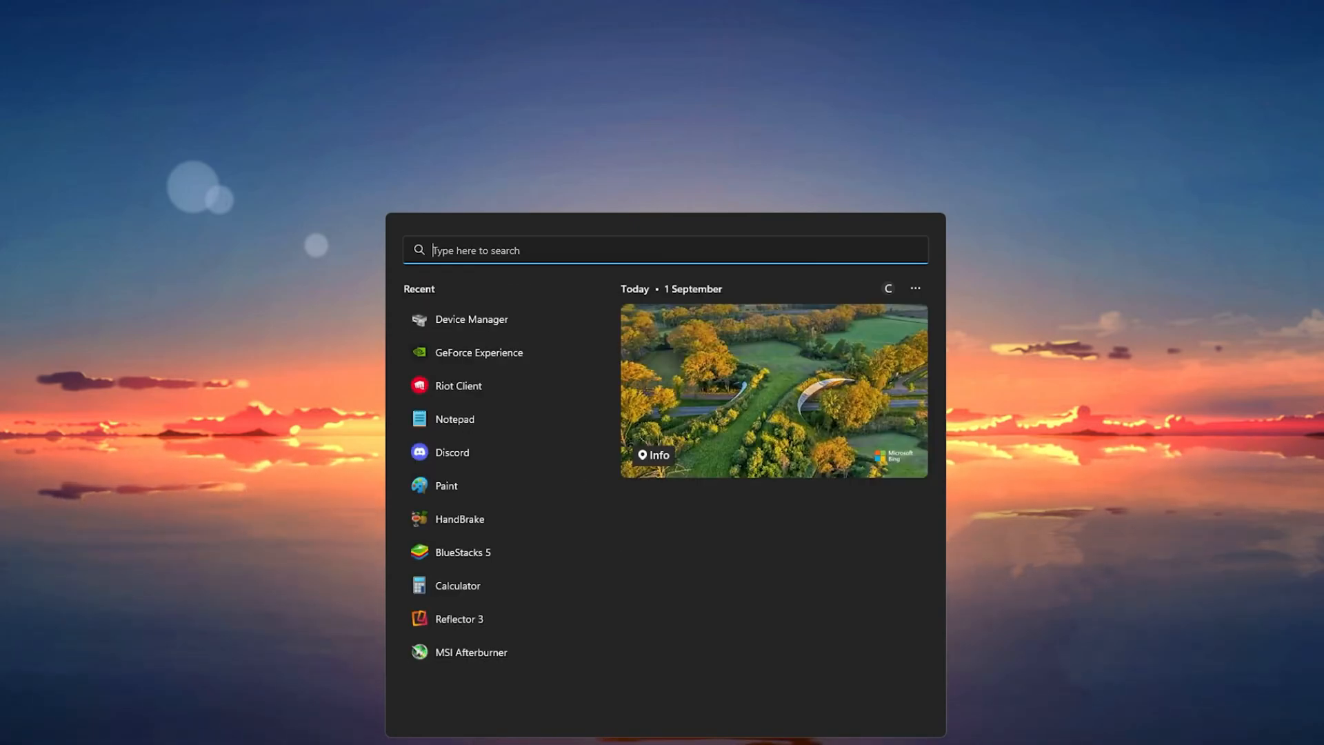
- Search 'amd Radeon Software', then launch GeForce Experience from the Start menu's Recent list
type("amd Radeon Software")
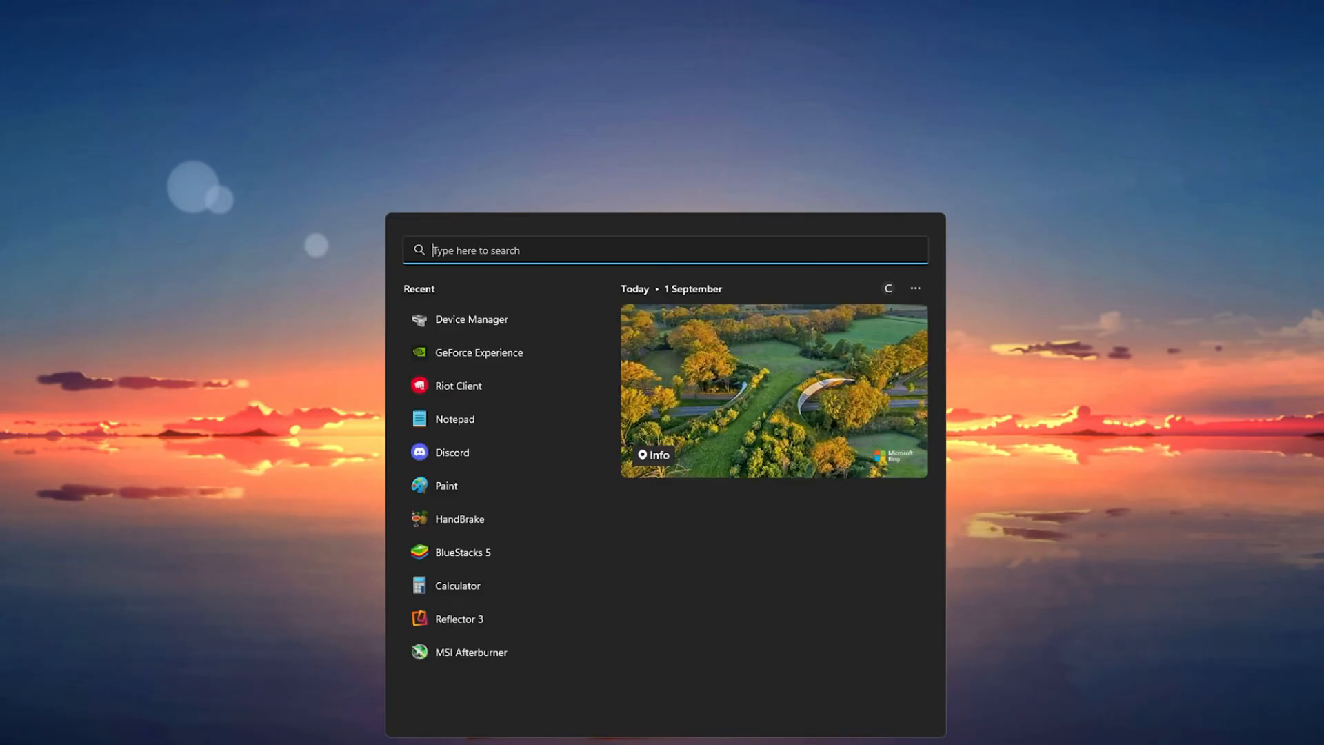
left_click(479, 353)
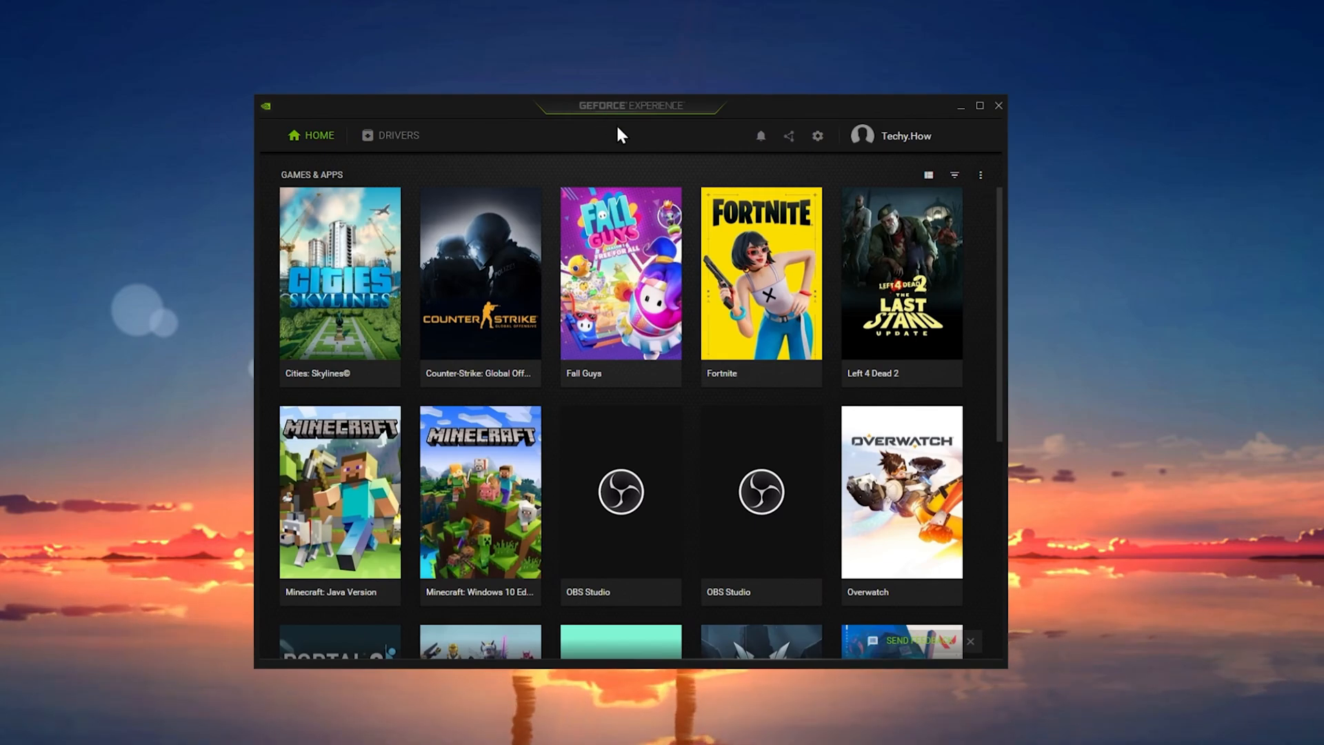
- View Game Ready Driver 516.94's release notes over installed 512.77, then return Home to Valorant
left_click(397, 135)
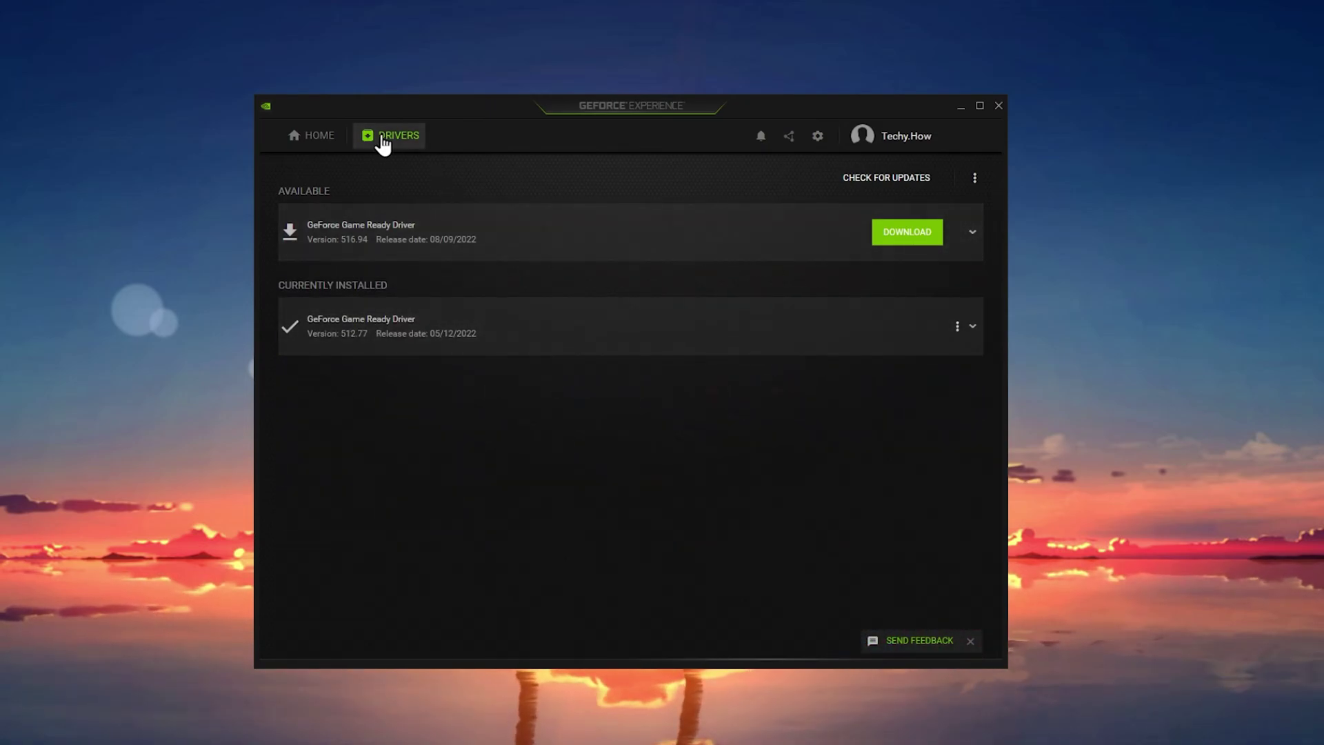
mouse_move(384, 149)
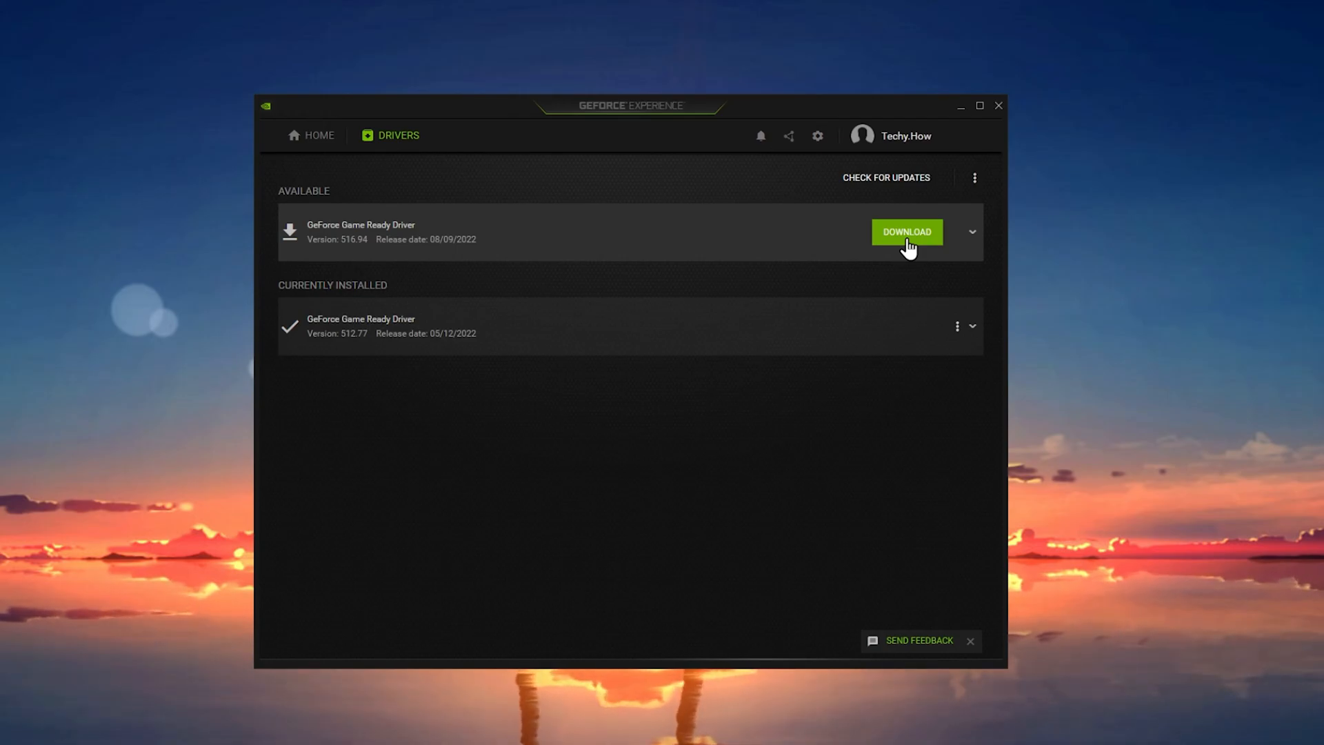
left_click(972, 232)
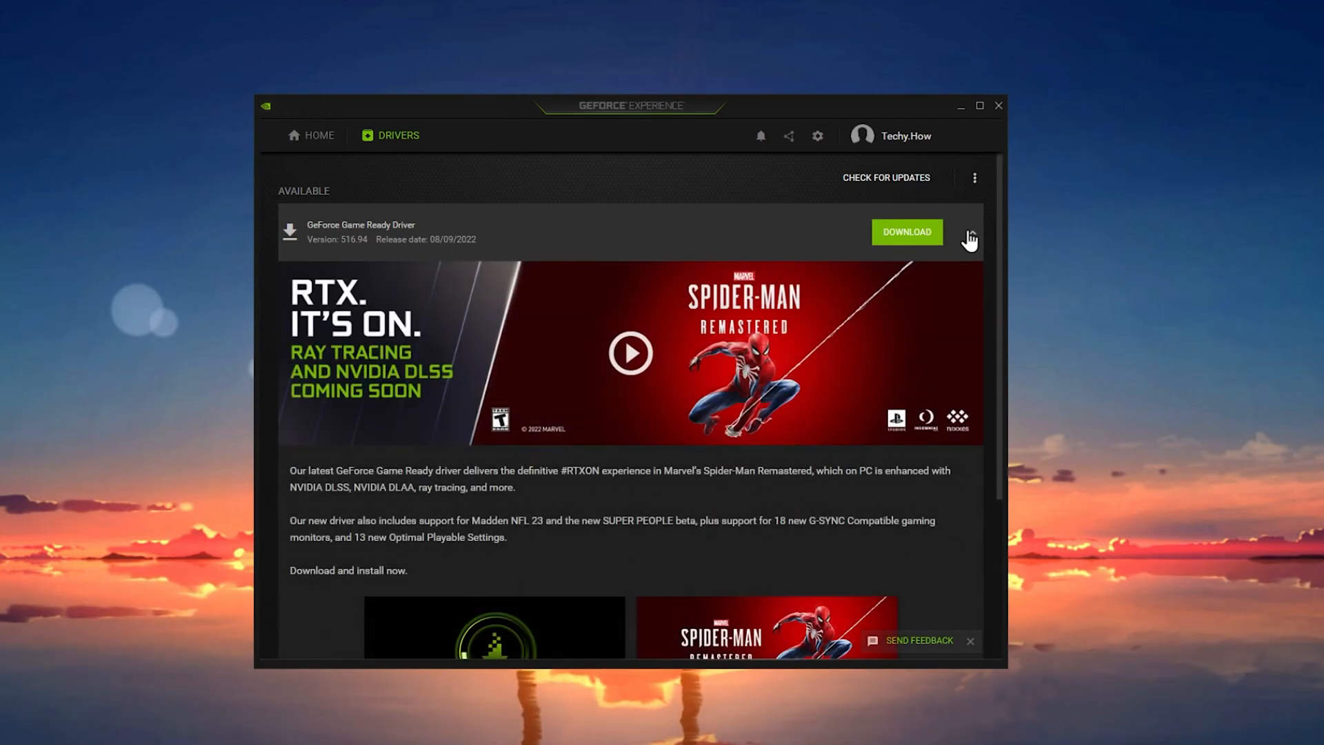
left_click(320, 135)
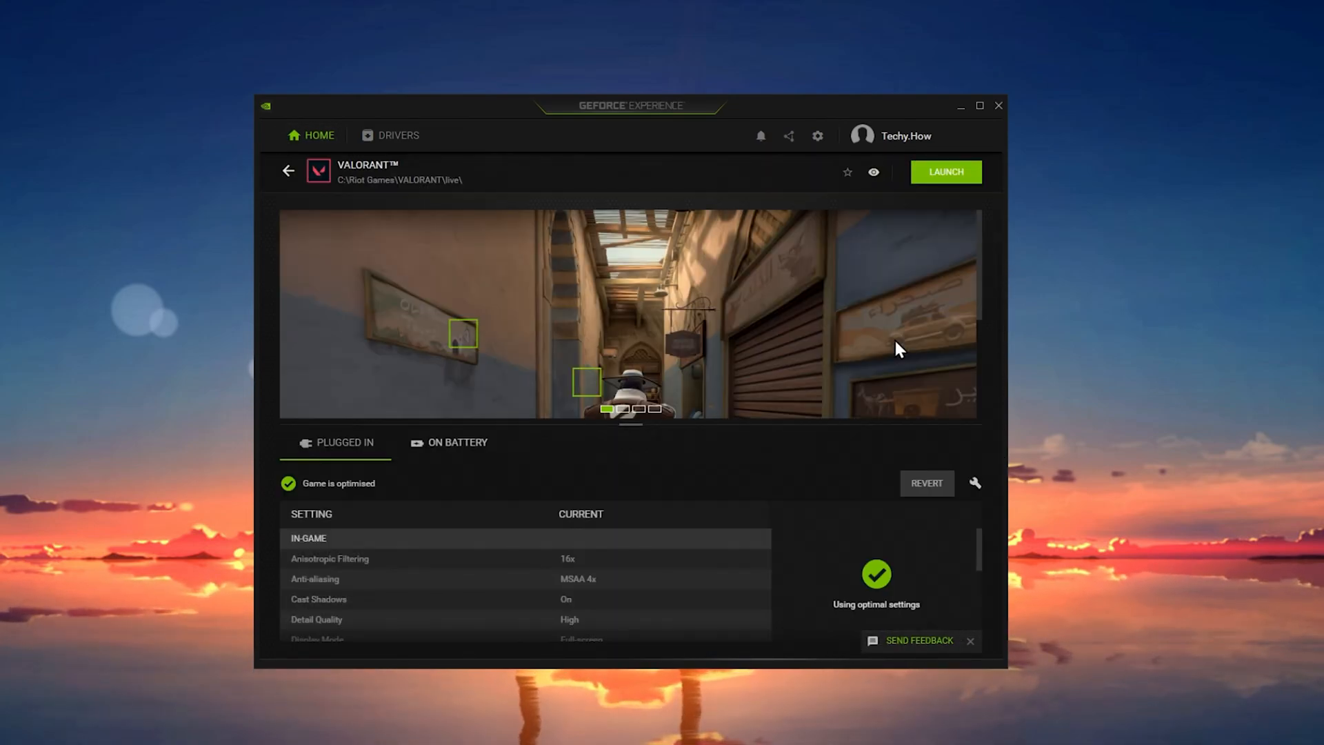
- Scroll through Valorant's optimised in-game settings table before bringing up Windows Settings
scroll("down", 3)
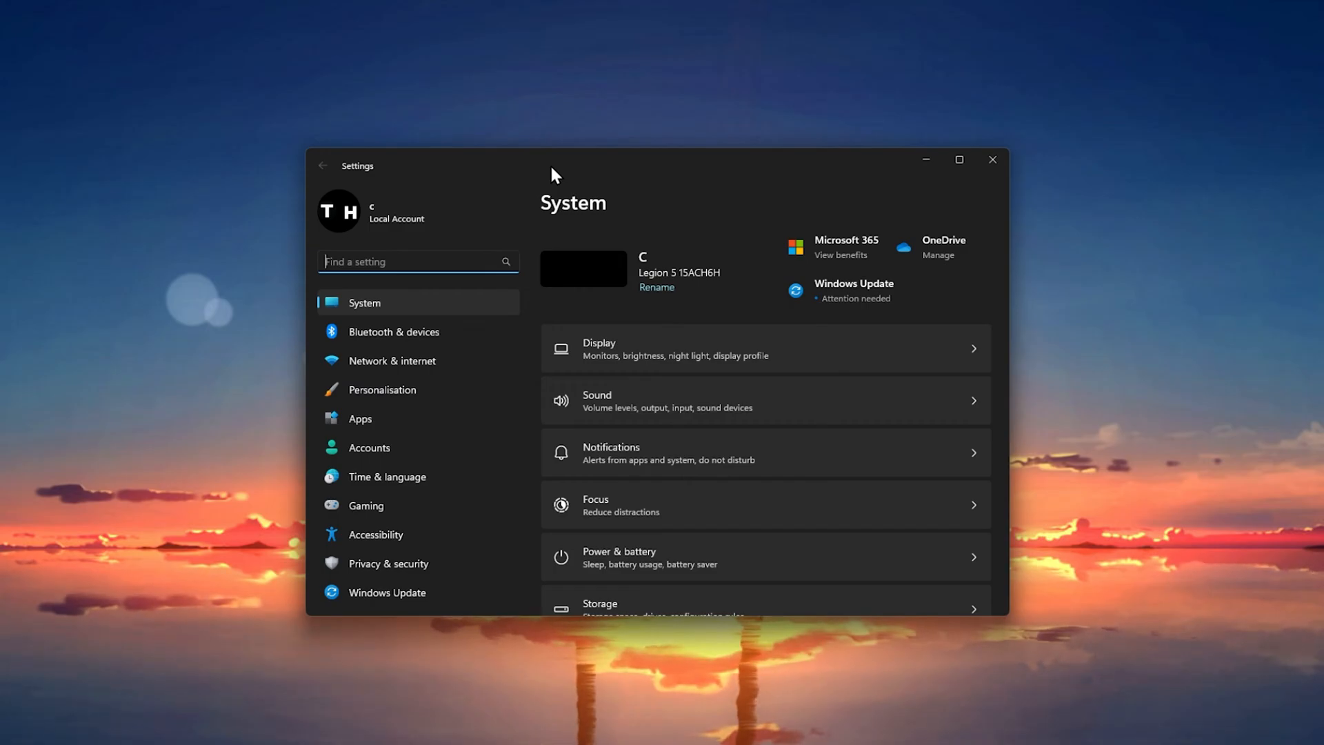
- Check Windows Update for the .NET Framework cumulative update, then centre the MSI Afterburner window
left_click(386, 593)
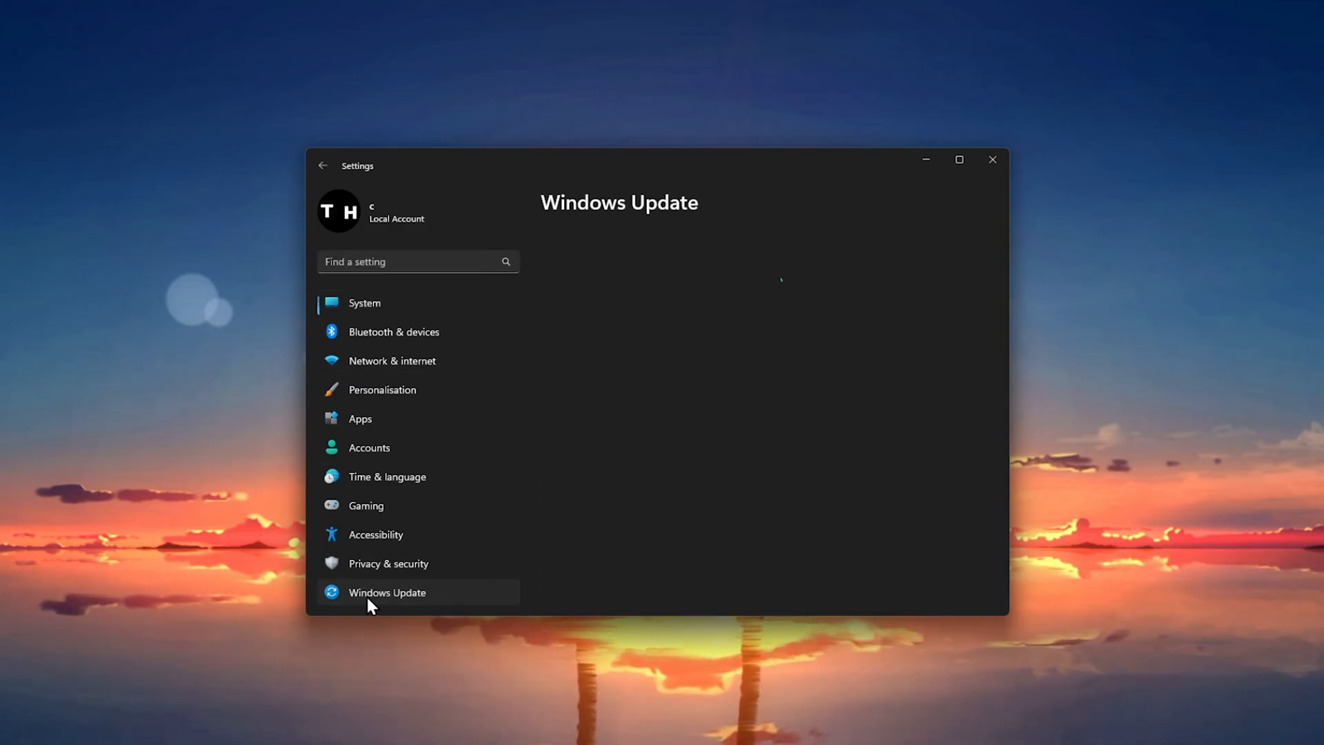
left_click(386, 593)
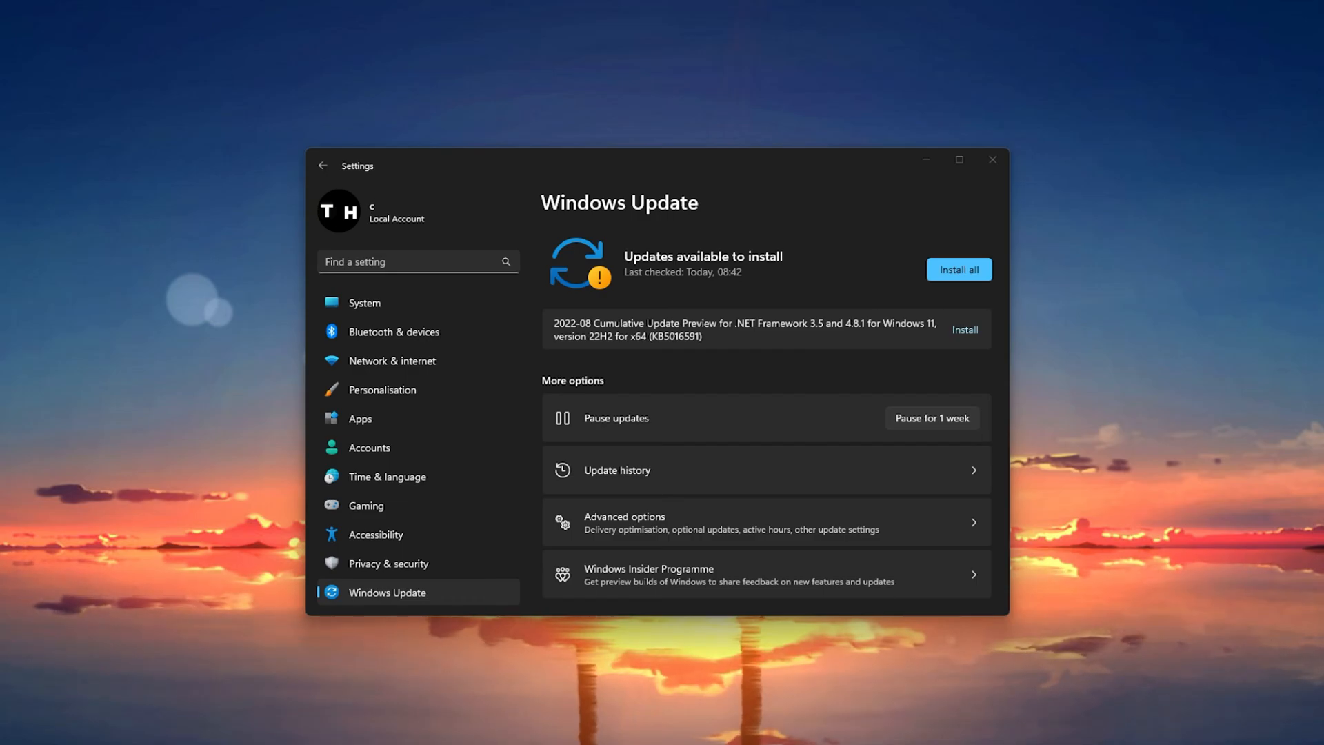
mouse_move(990, 191)
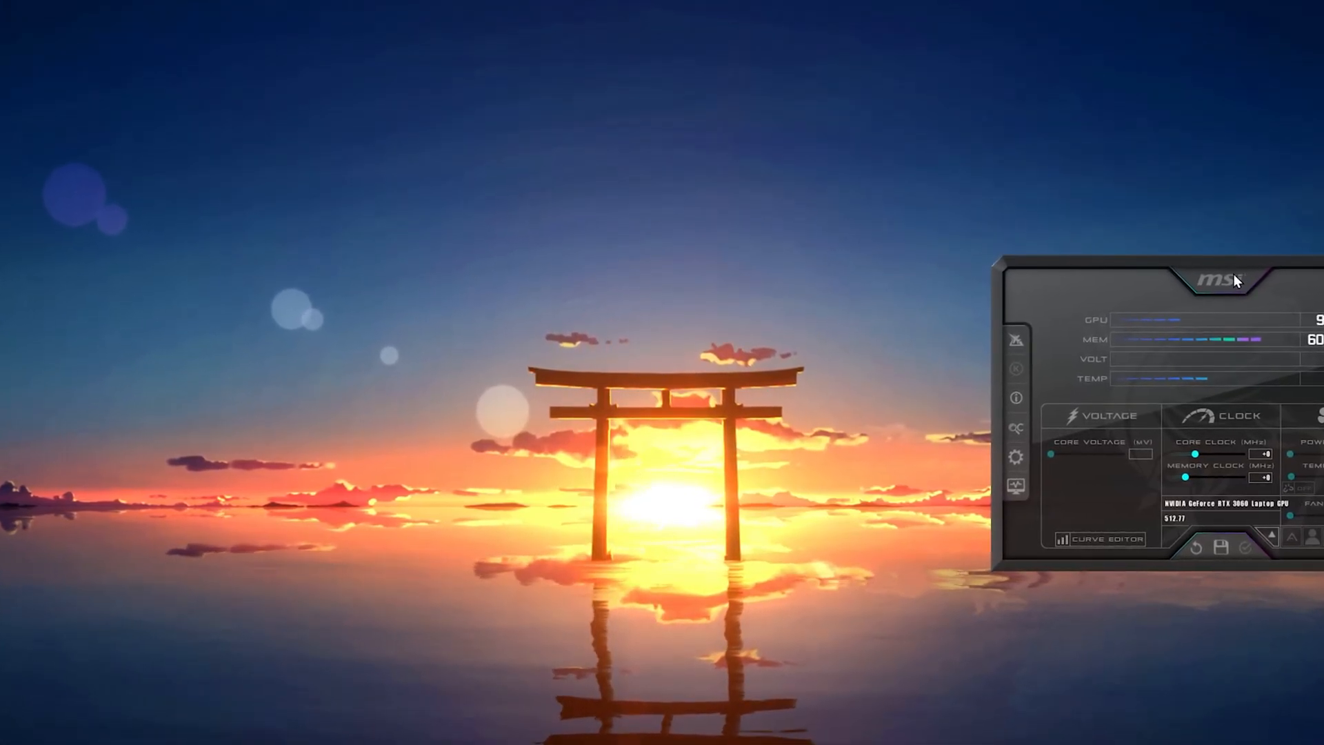
left_click_drag(1208, 279, 668, 243)
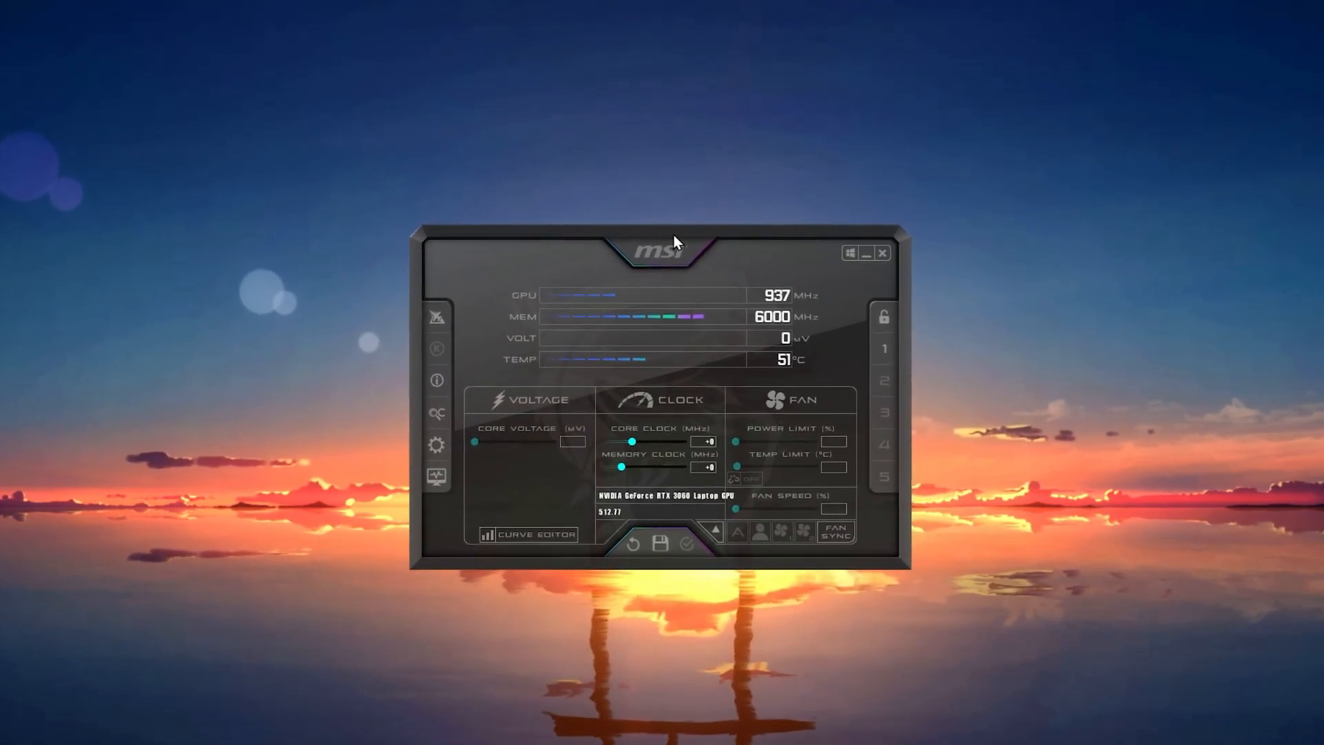